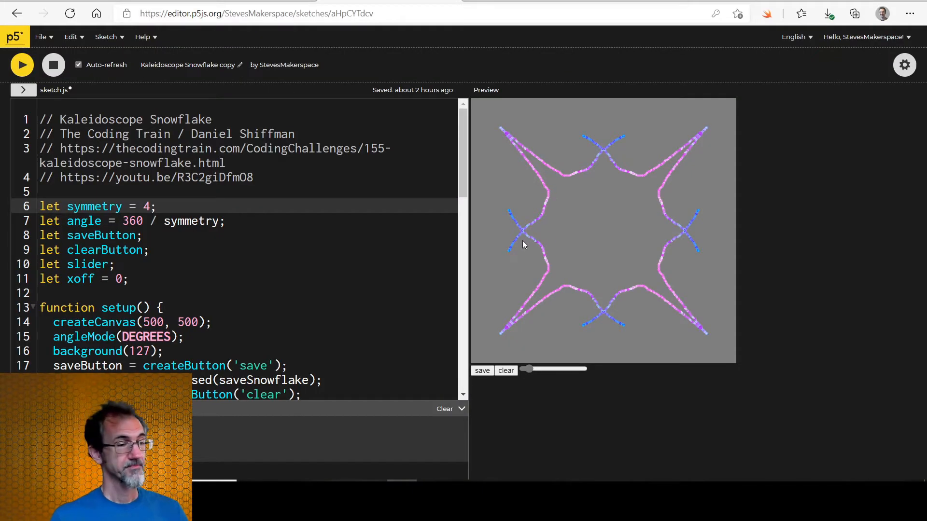
Step: Edit the symmetry value on line 6 of sketch.js so the snowflake draws a different arm count
{"action": "type", "text": "2"}
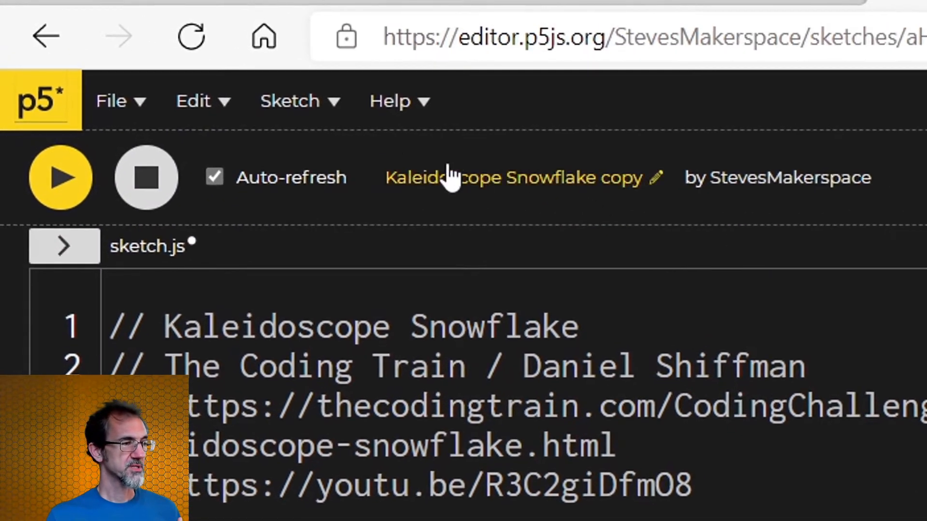
{"action": "left_click", "coordinate": [110, 101]}
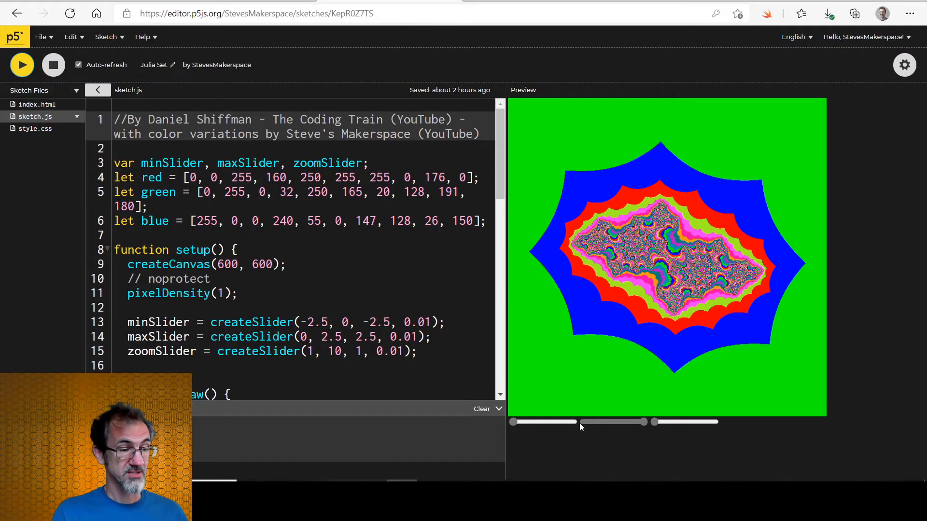
Step: Drag the range sliders below the canvas to enlarge and shift the Julia Set fractal
{"action": "left_click_drag", "start_coordinate": [577, 421], "coordinate": [526, 421]}
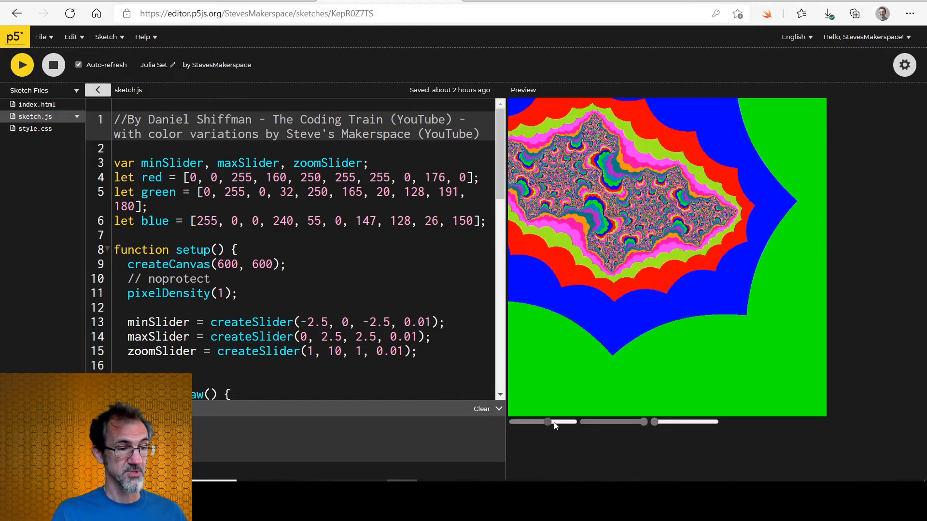
{"action": "left_click_drag", "start_coordinate": [654, 422], "coordinate": [668, 422]}
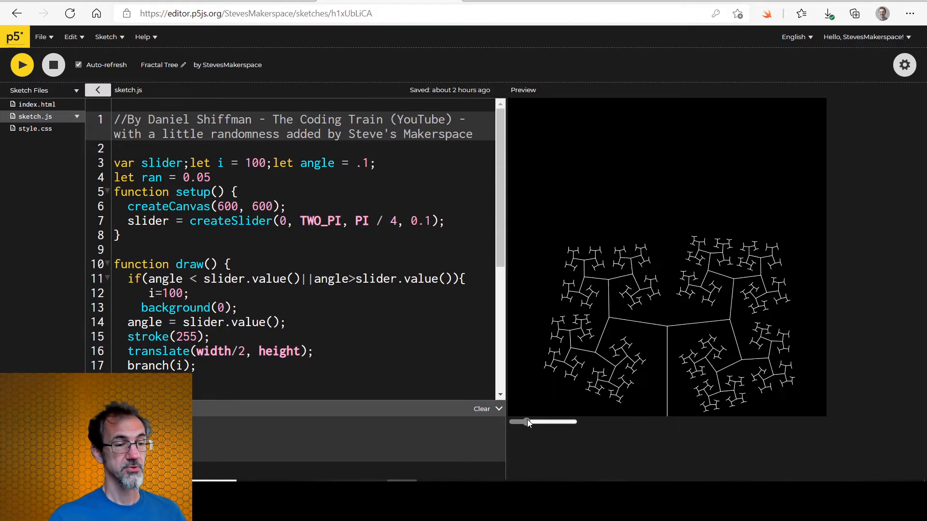
Step: Move the angle slider below the canvas to change the Fractal Tree's branching angle
{"action": "left_click_drag", "start_coordinate": [526, 421], "coordinate": [570, 421]}
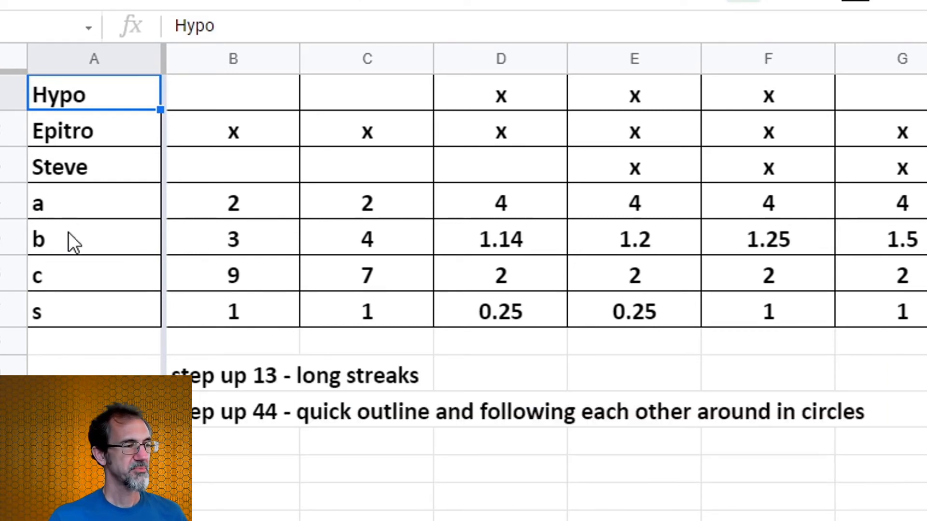
{"action": "mouse_move", "coordinate": [786, 210]}
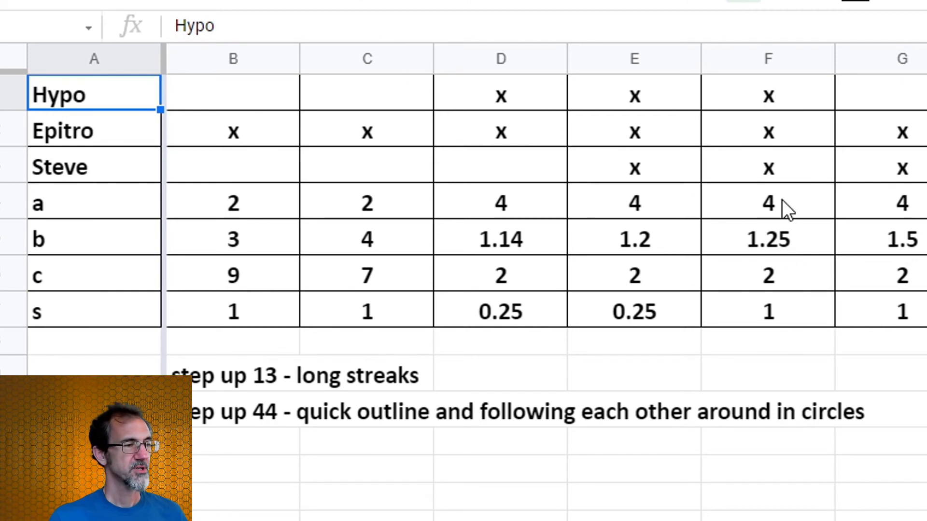